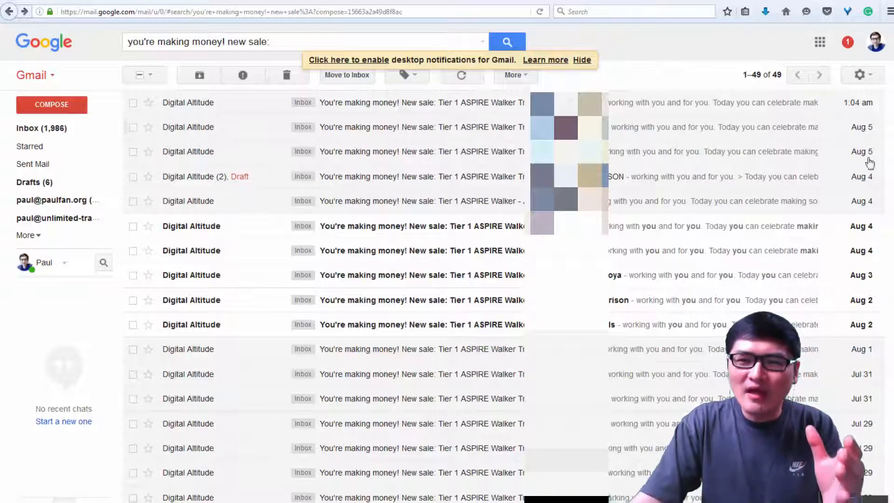
Scroll through the MLM-LL360 Legacy Follow Up Series messages, then switch to the next browser tab
scroll("down", 3)
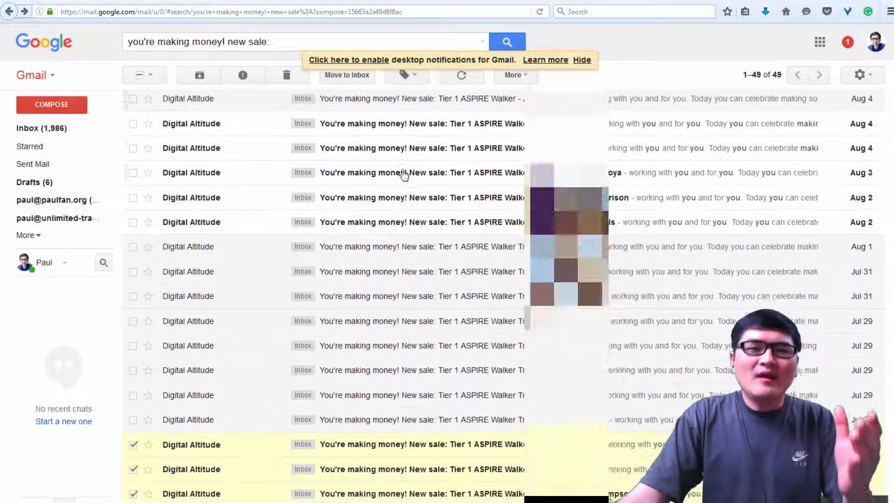
scroll("down", 3)
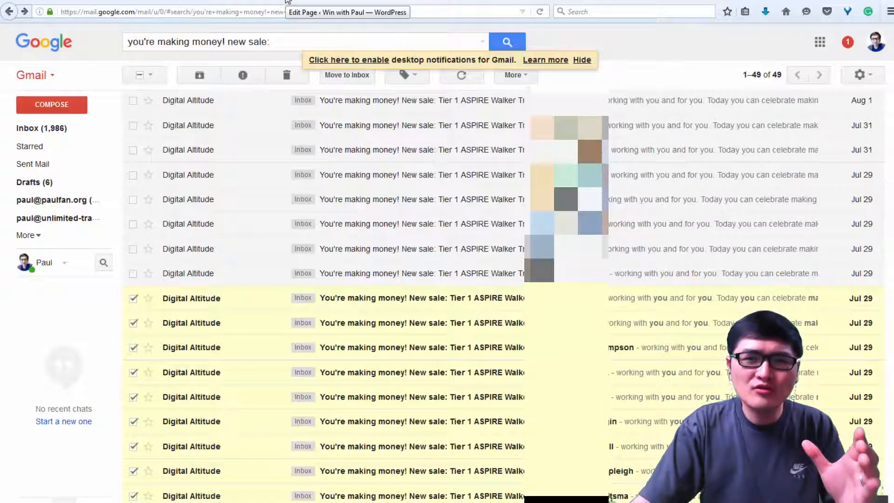
left_click(346, 12)
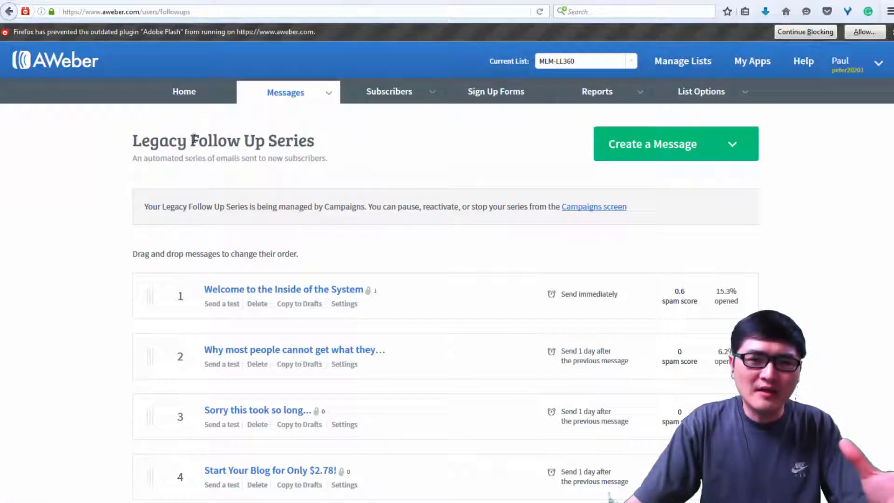
mouse_move(289, 147)
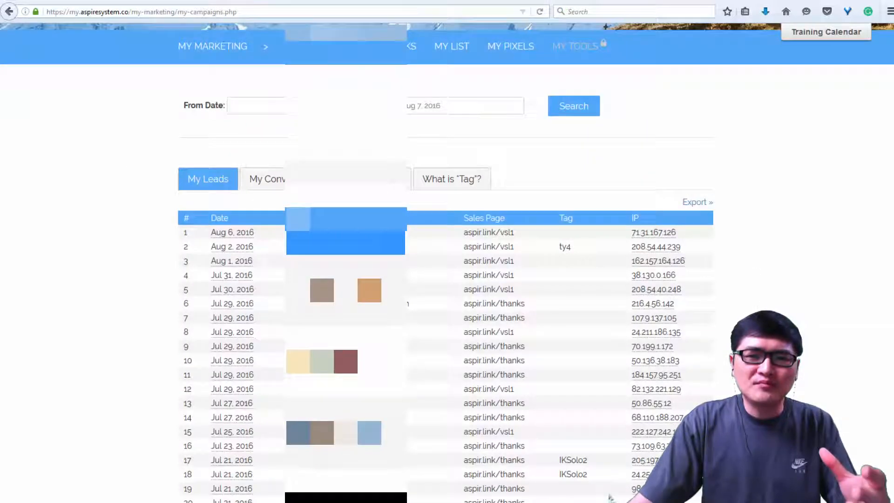
Scroll the My Leads table down to the early July 2016 entries (IKSolo2, jayden tags) and back up
scroll("down", 3)
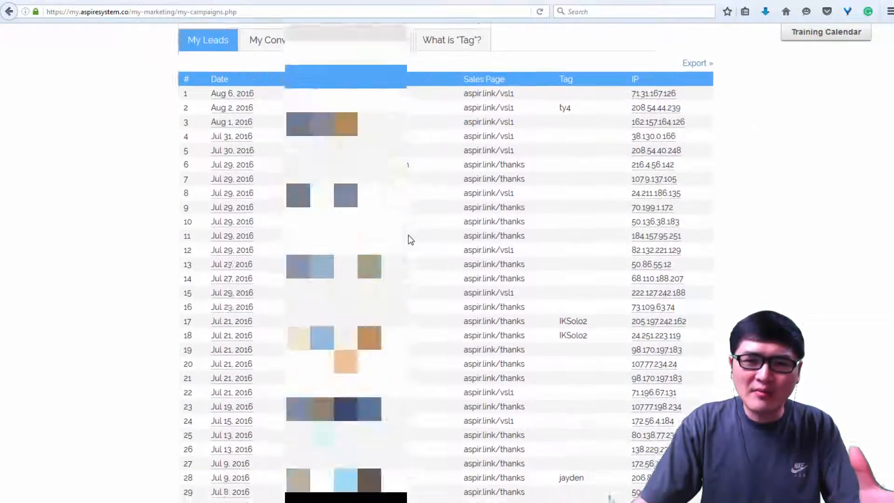
scroll("down", 3)
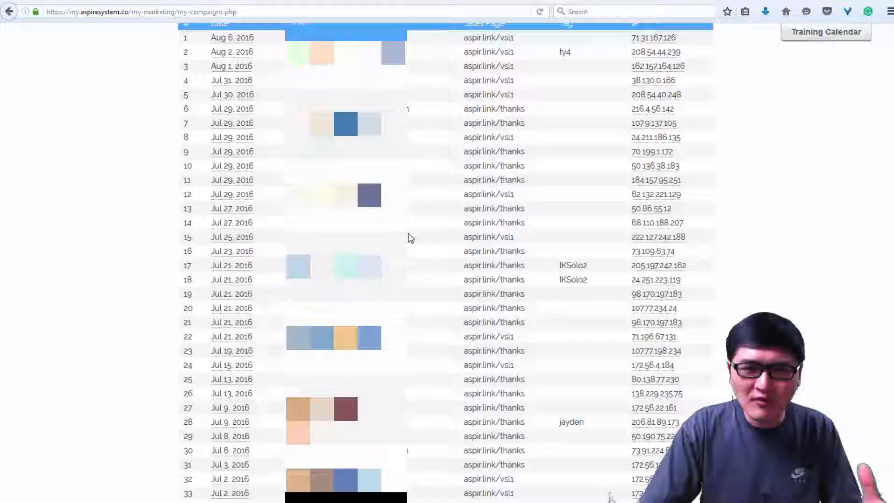
scroll("down", 3)
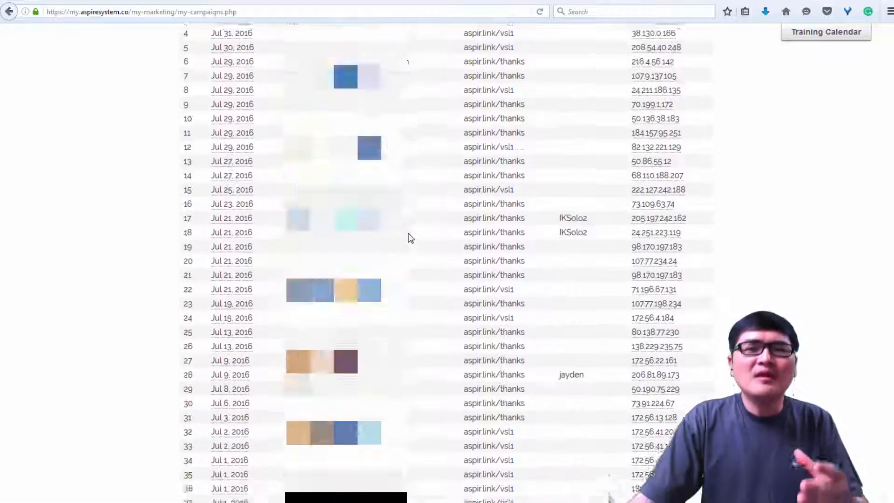
scroll("up", 3)
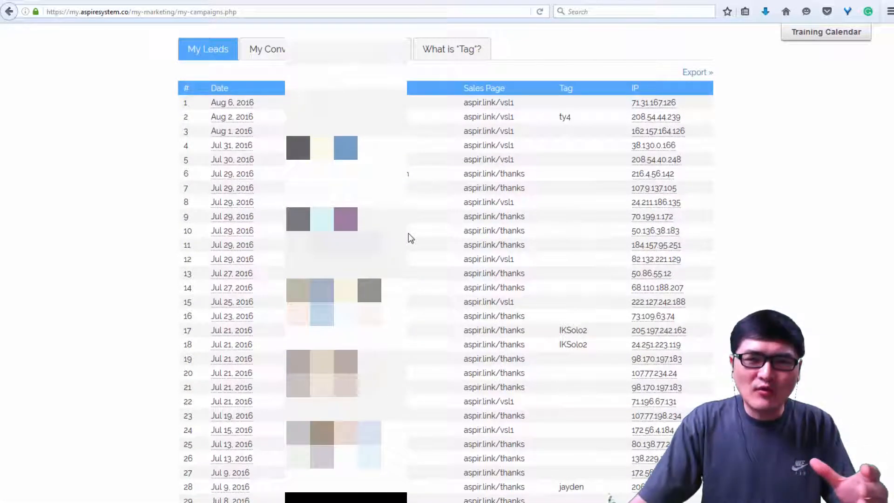